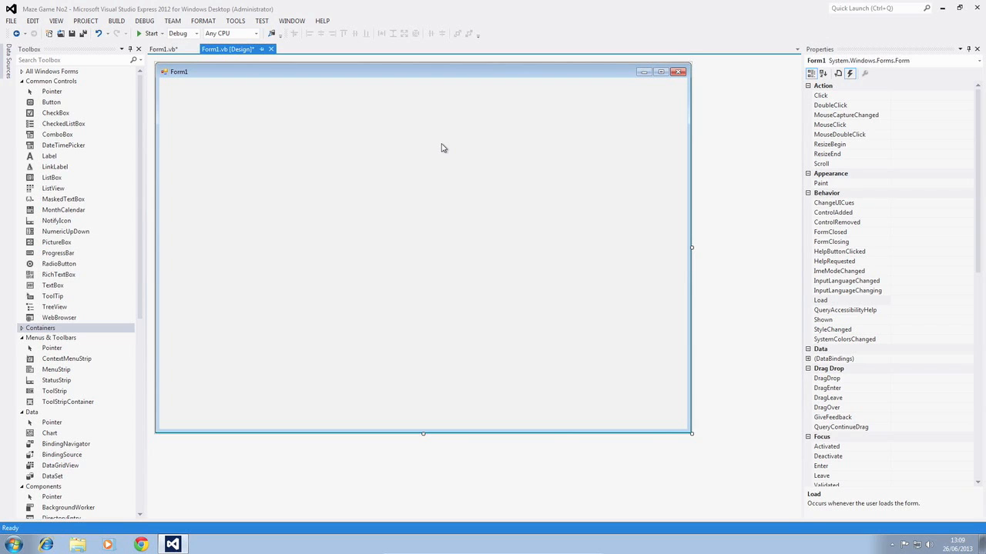
{"action": "mouse_move", "coordinate": [106, 102]}
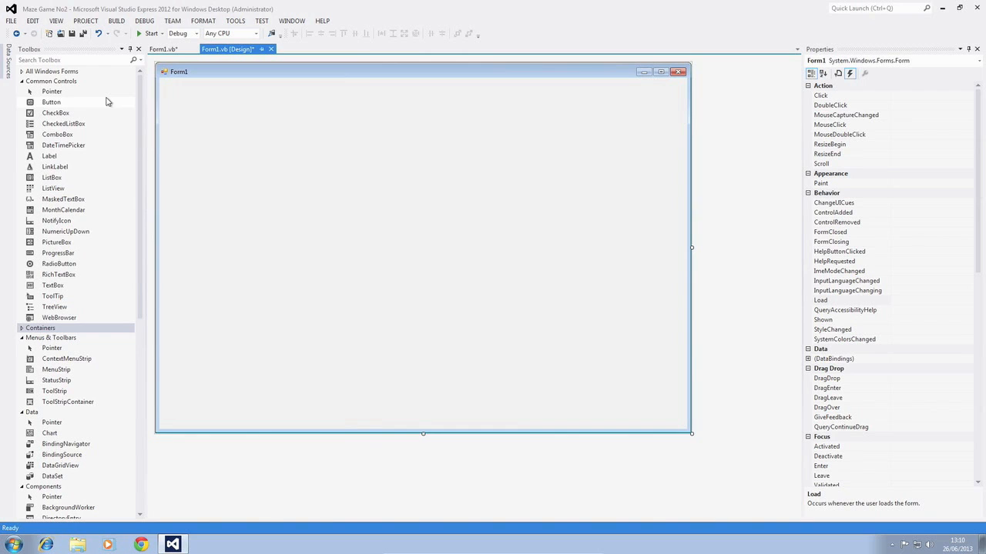
{"action": "mouse_move", "coordinate": [63, 249]}
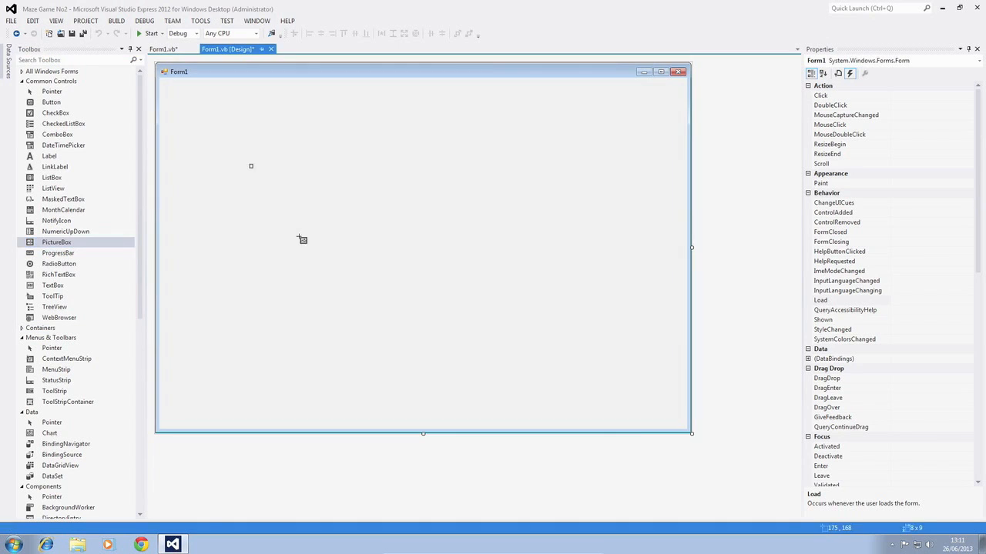
Draw a PictureBox in the middle of Form1 and bring up its smart-tag tasks.
{"action": "left_click_drag", "start_coordinate": [250, 166], "coordinate": [558, 305]}
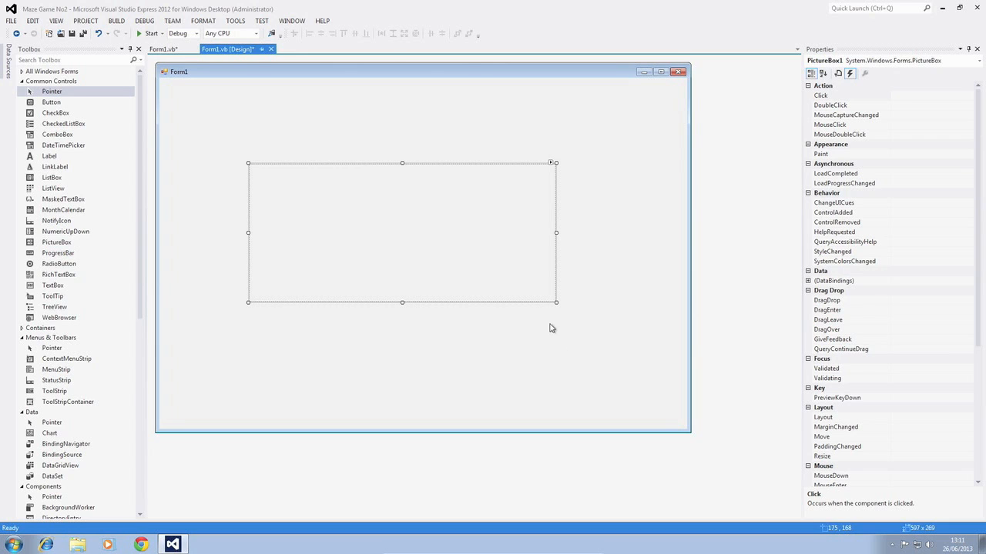
{"action": "left_click", "coordinate": [553, 163]}
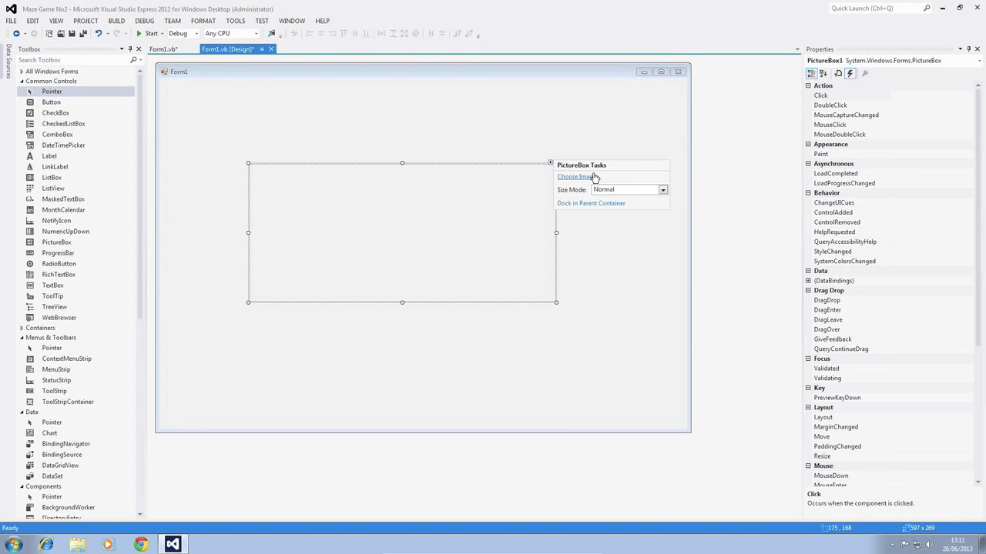
Import the space invader image file as the PictureBox's image.
{"action": "left_click", "coordinate": [582, 177]}
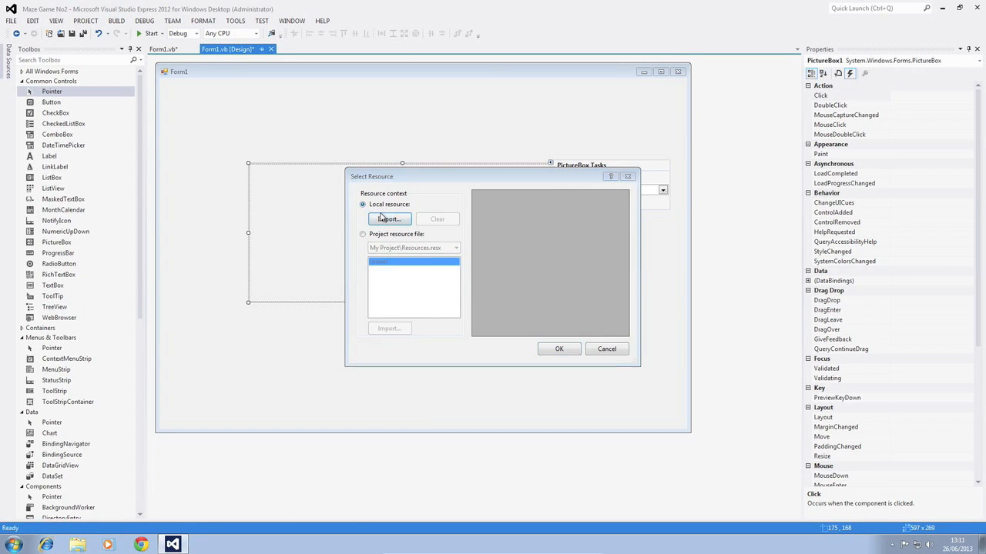
{"action": "left_click", "coordinate": [388, 219]}
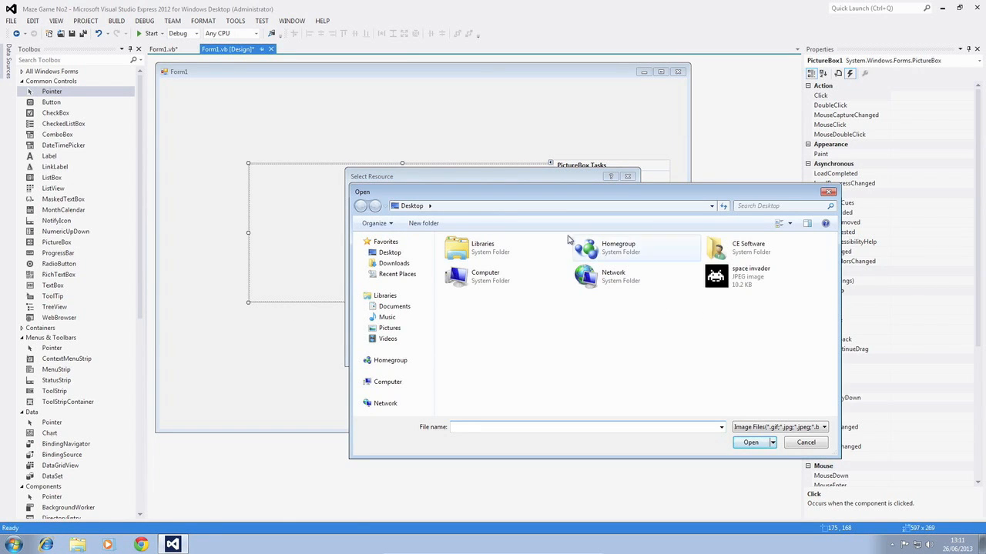
{"action": "left_click", "coordinate": [752, 275]}
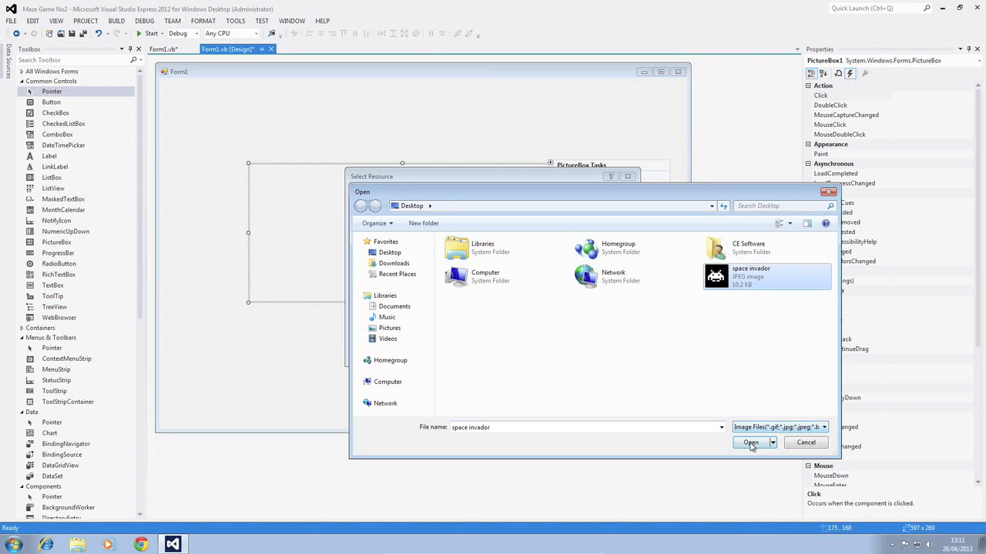
{"action": "left_click", "coordinate": [749, 442]}
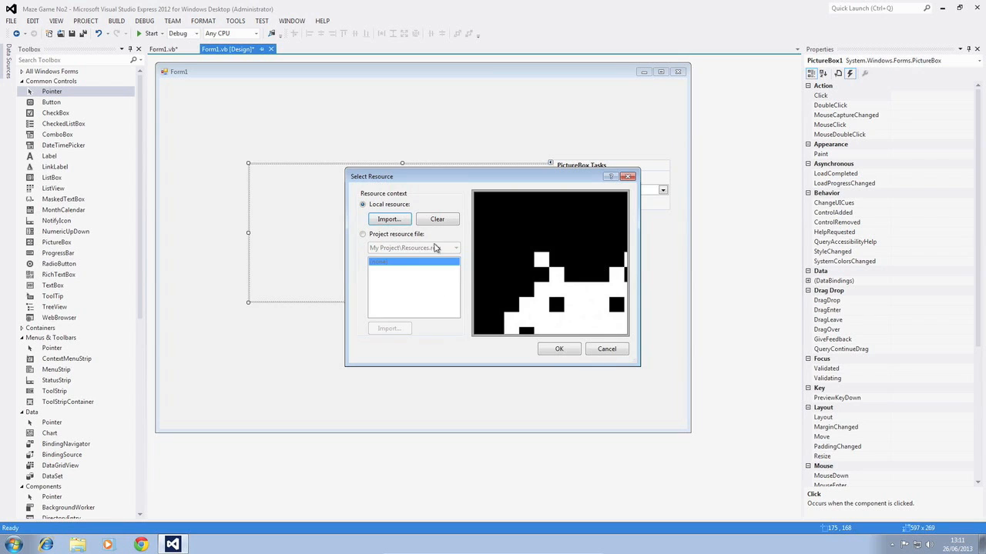
{"action": "left_click", "coordinate": [557, 348]}
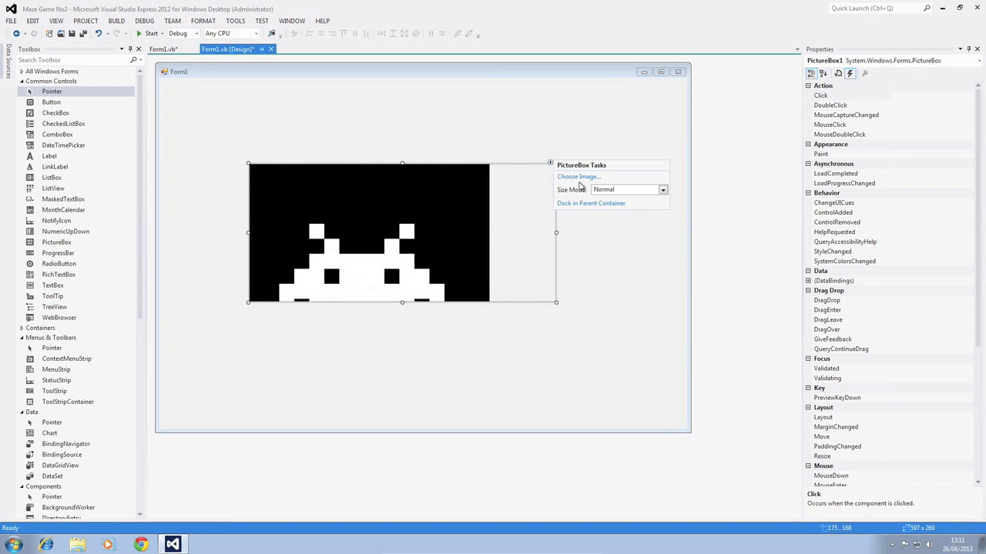
Choose a Size Mode so the image fits the PictureBox.
{"action": "left_click", "coordinate": [661, 189]}
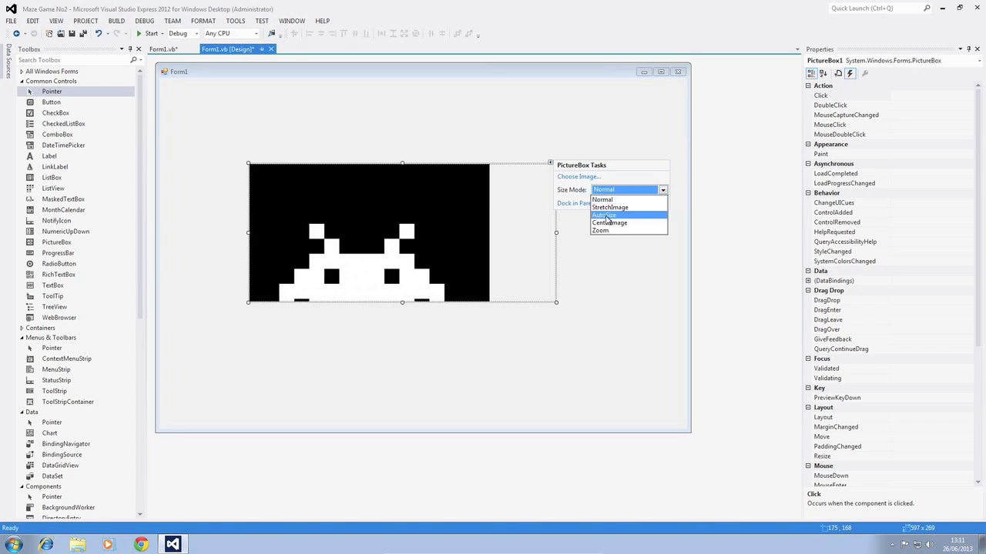
{"action": "left_click", "coordinate": [605, 216]}
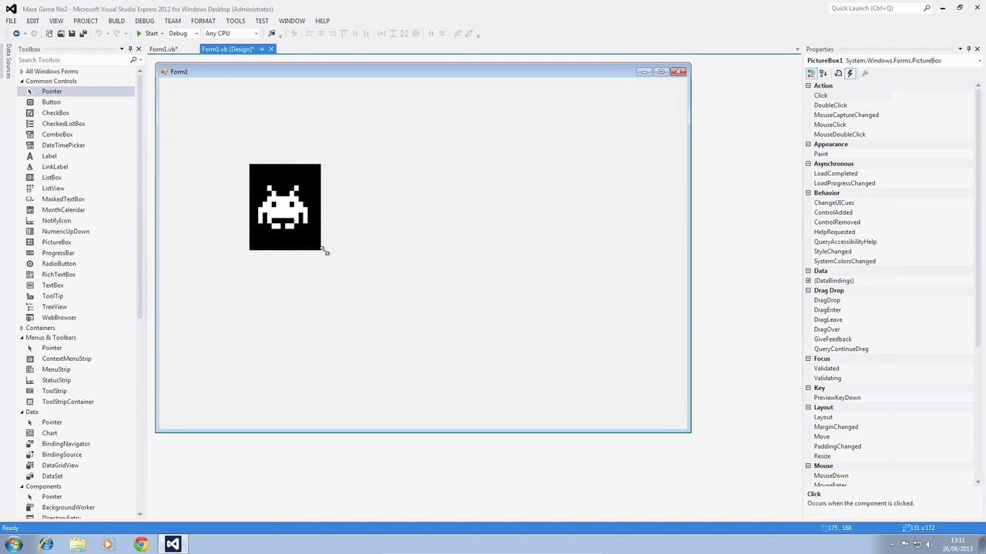
Resize the space invader PictureBox to a small square and move it to the form's centre.
{"action": "left_click_drag", "start_coordinate": [320, 250], "coordinate": [332, 253]}
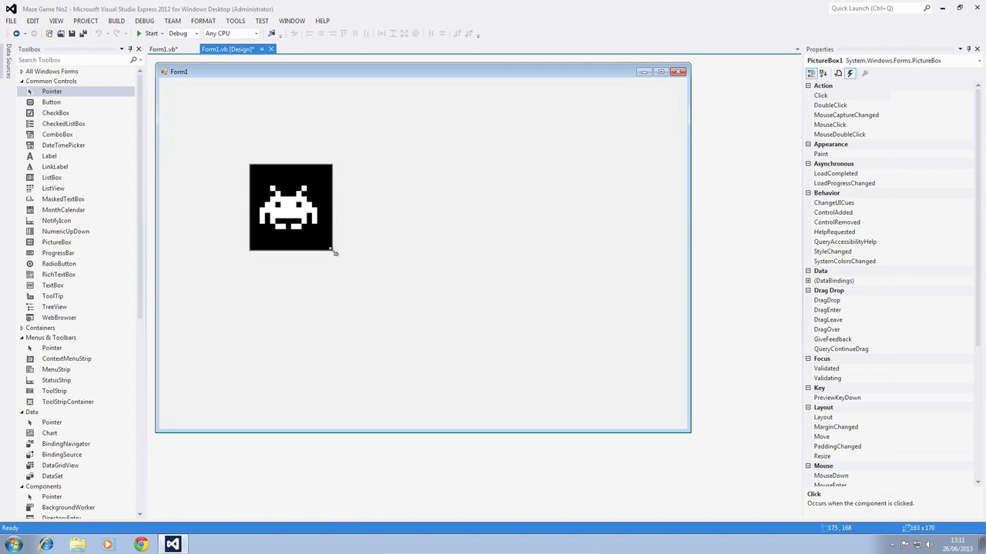
{"action": "left_click_drag", "start_coordinate": [332, 253], "coordinate": [348, 249]}
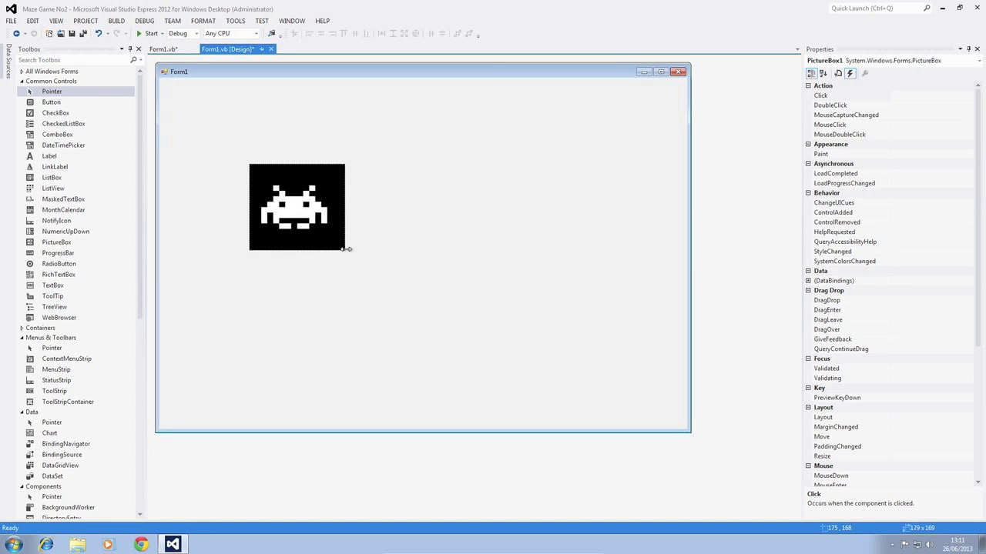
{"action": "left_click_drag", "start_coordinate": [296, 206], "coordinate": [425, 228]}
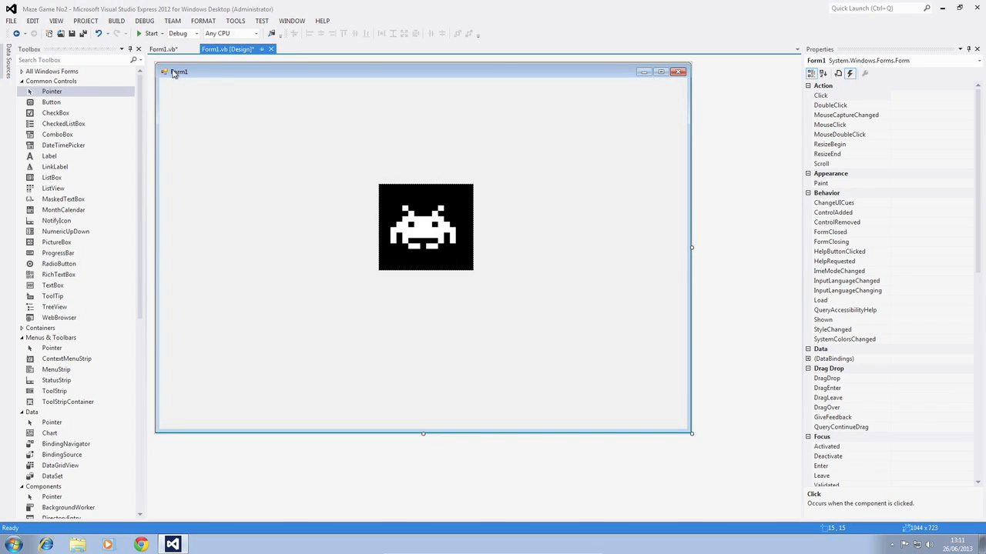
{"action": "mouse_move", "coordinate": [374, 264]}
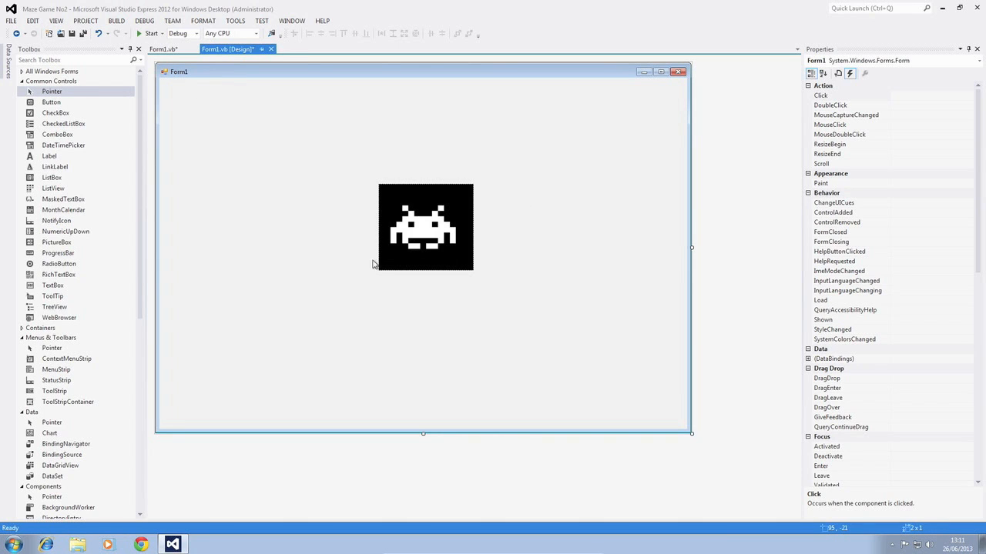
{"action": "mouse_move", "coordinate": [418, 225]}
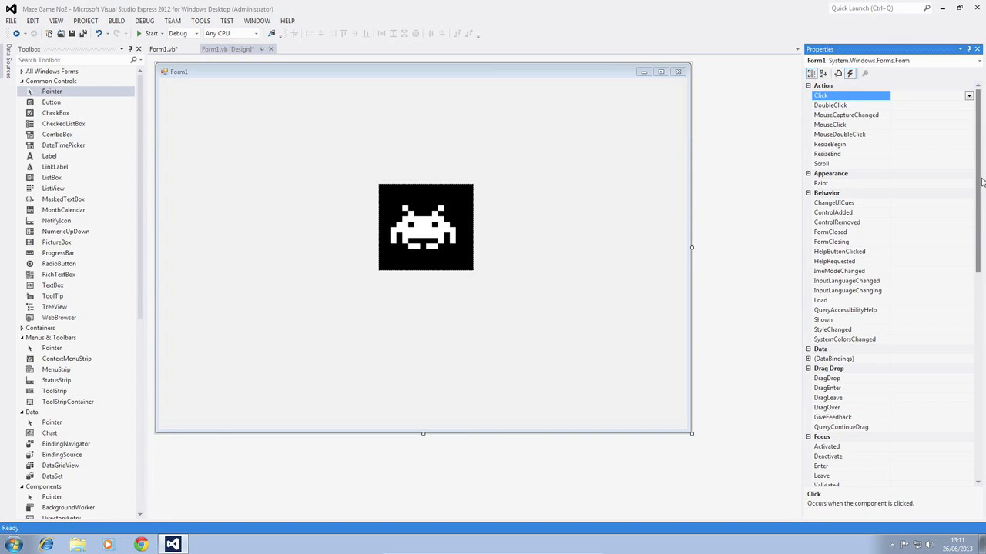
Create a handler for Form1's KeyDown event from the Properties Events list.
{"action": "scroll", "scroll_direction": "down", "scroll_amount": 3}
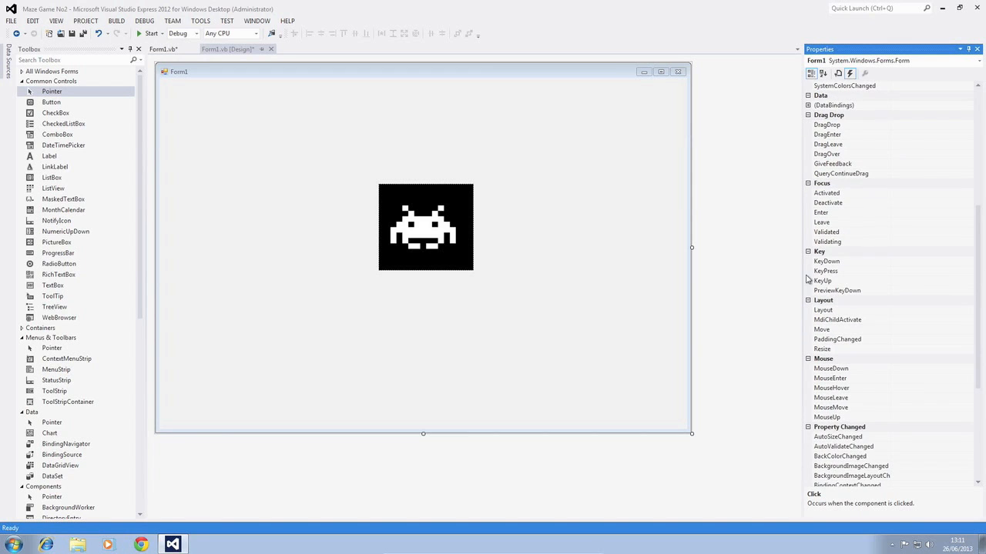
{"action": "left_click", "coordinate": [825, 262]}
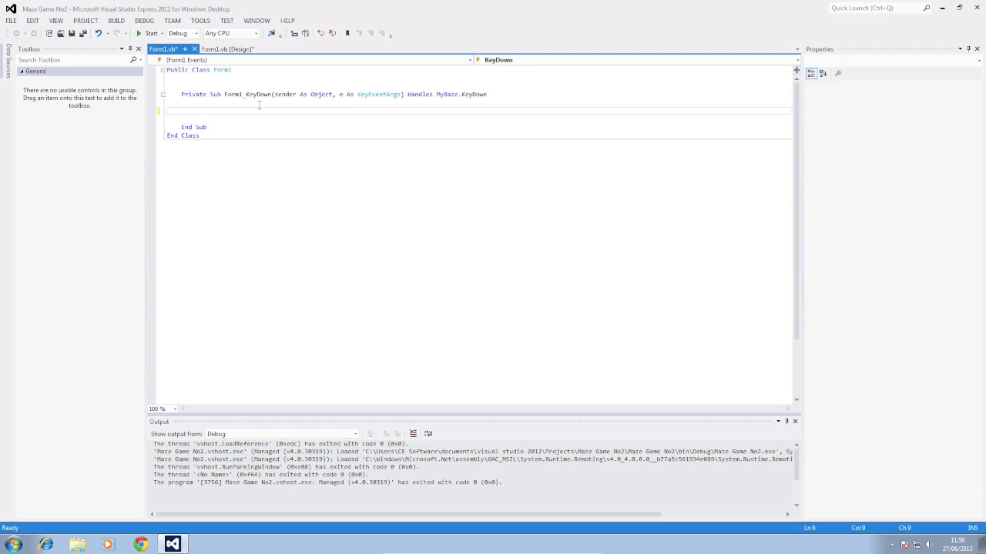
Write If e.KeyCode = Keys.W Then PictureBox1.Top = PictureBox1.Top - 5 End If.
{"action": "type", "text": "If e.keyco"}
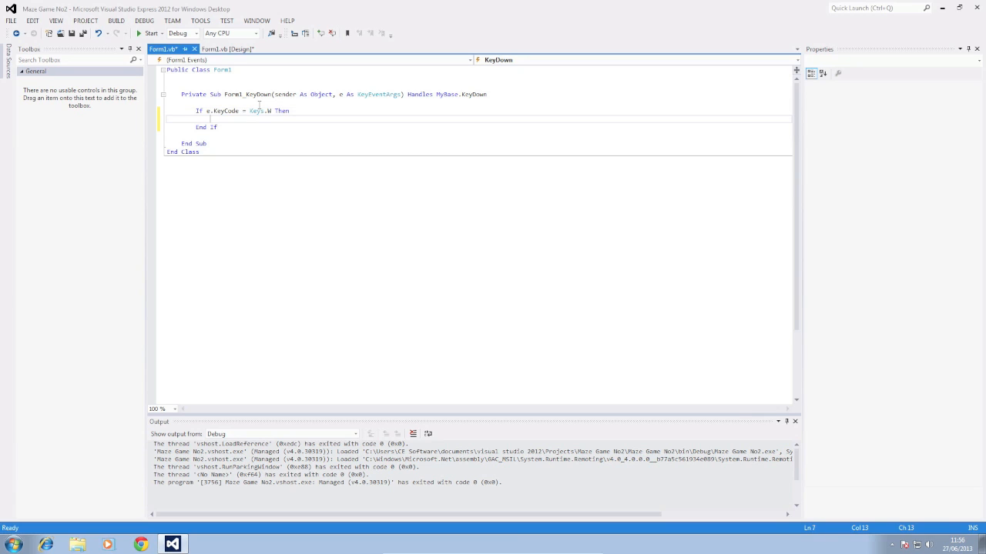
{"action": "type", "text": "pi"}
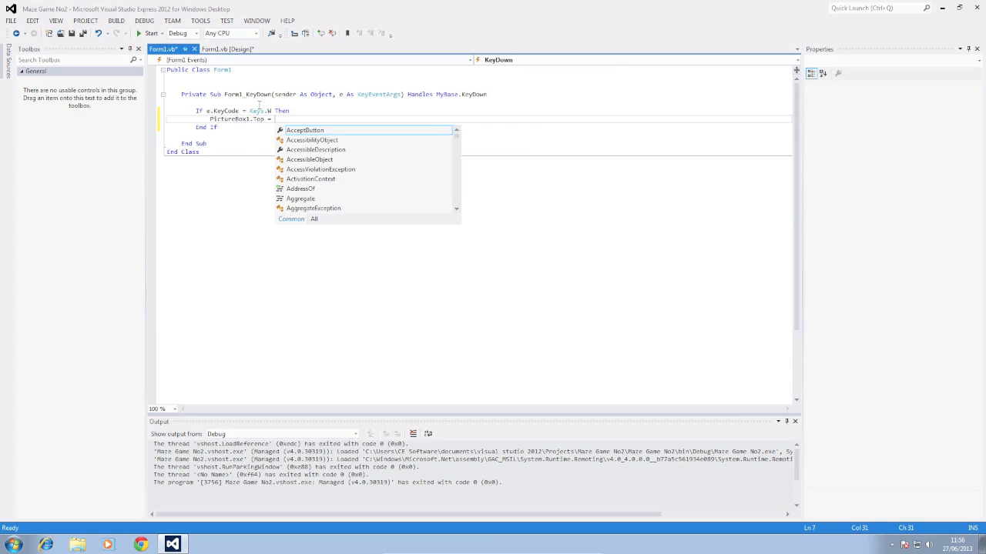
{"action": "type", "text": "pict"}
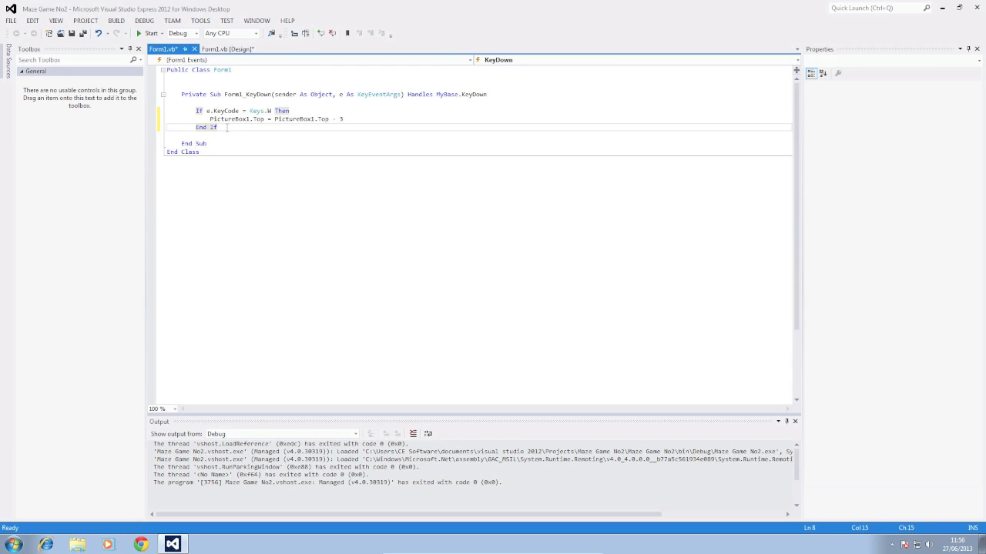
{"action": "key", "text": "Enter"}
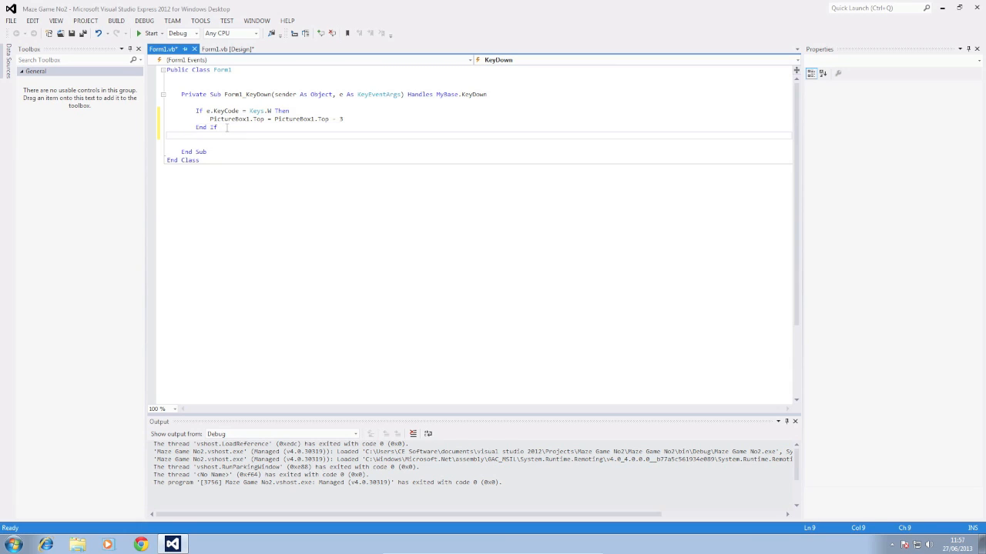
Write If e.KeyCode = Keys.A Then PictureBox1.Left = PictureBox1.Left - 3.
{"action": "type", "text": "I"}
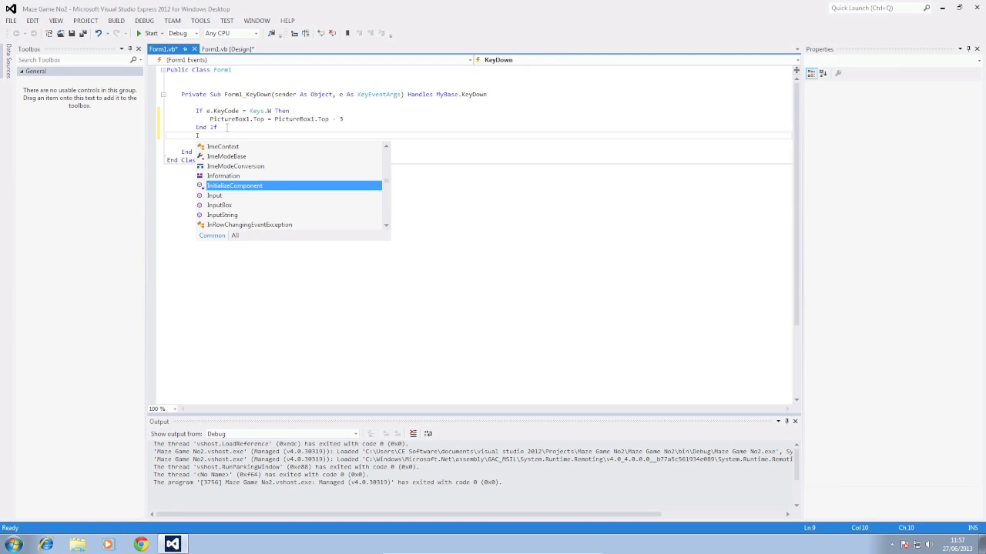
{"action": "type", "text": "If"}
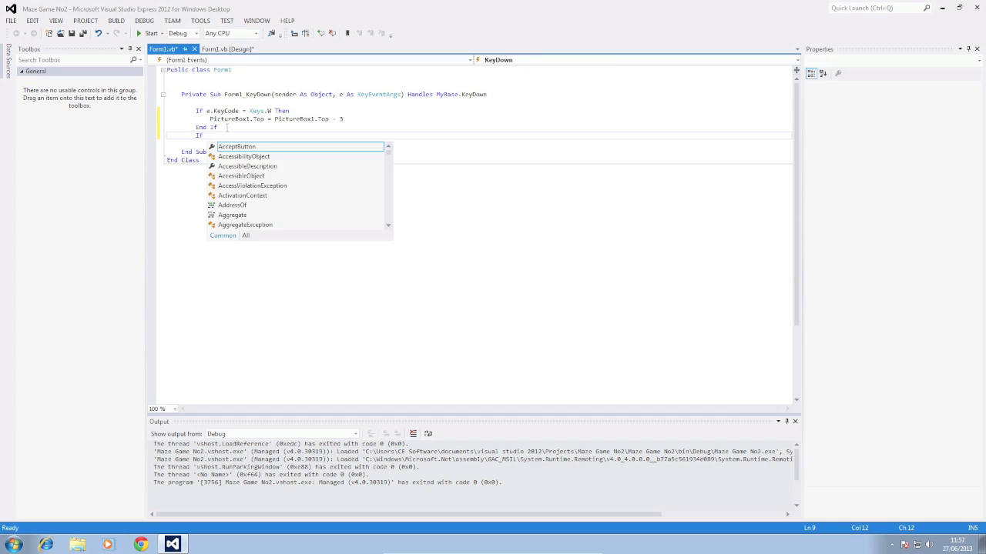
{"action": "type", "text": "e.KeyCode = keys."}
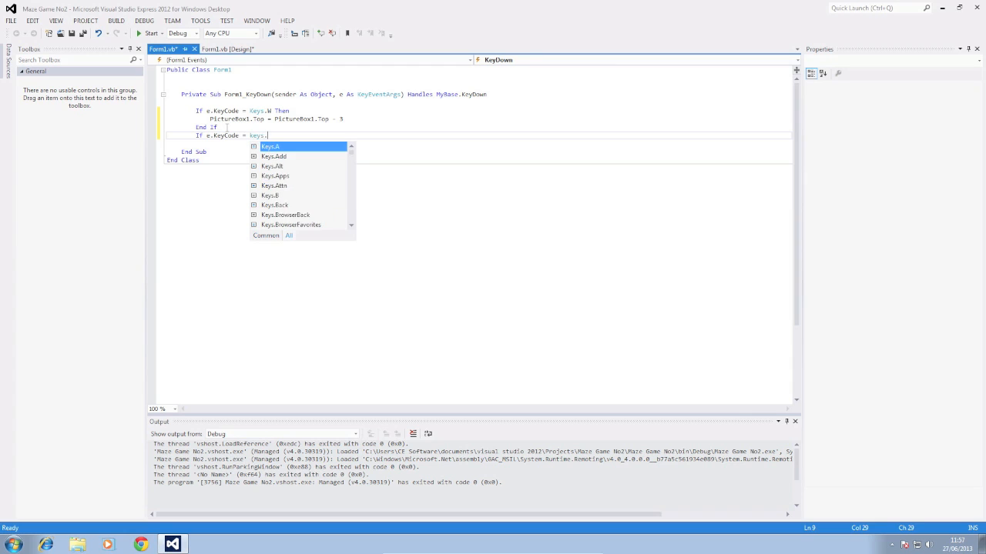
{"action": "type", "text": "A then"}
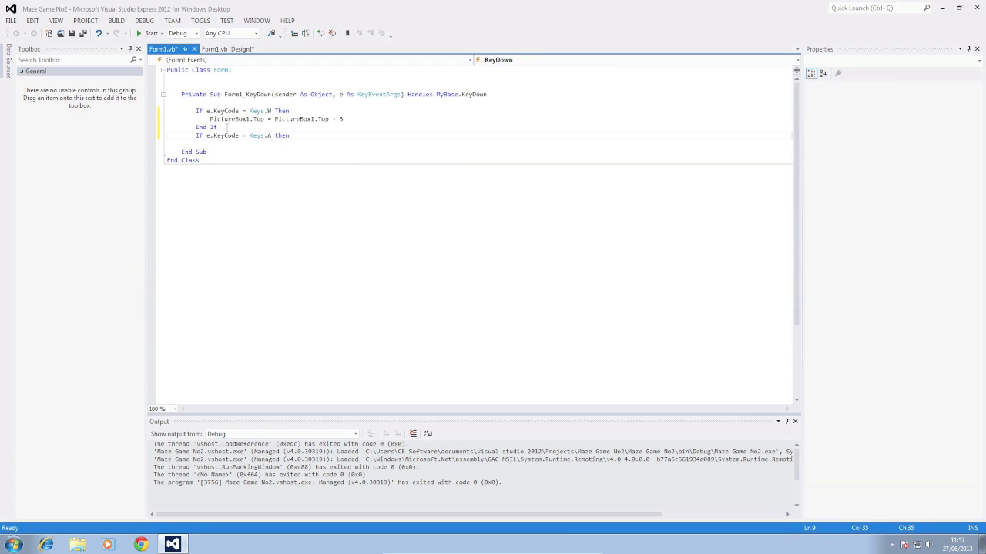
{"action": "type", "text": "Picturebox1"}
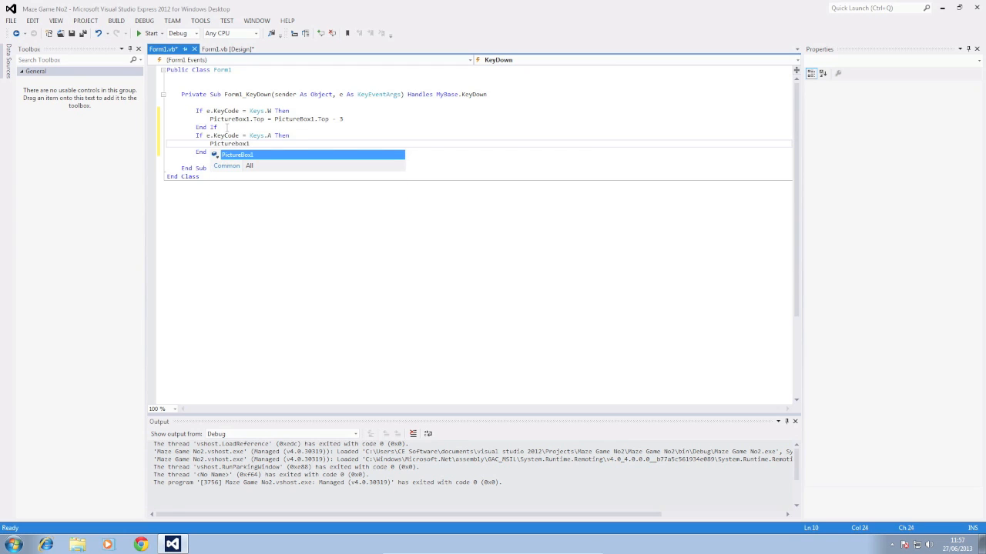
{"action": "type", "text": "."}
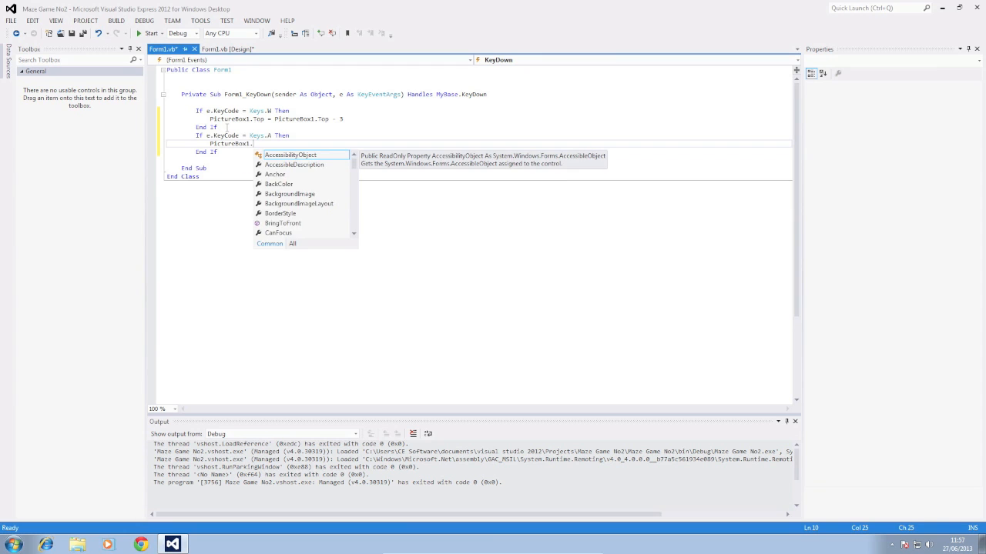
{"action": "type", "text": "Left = PictureBox1.Left - 3"}
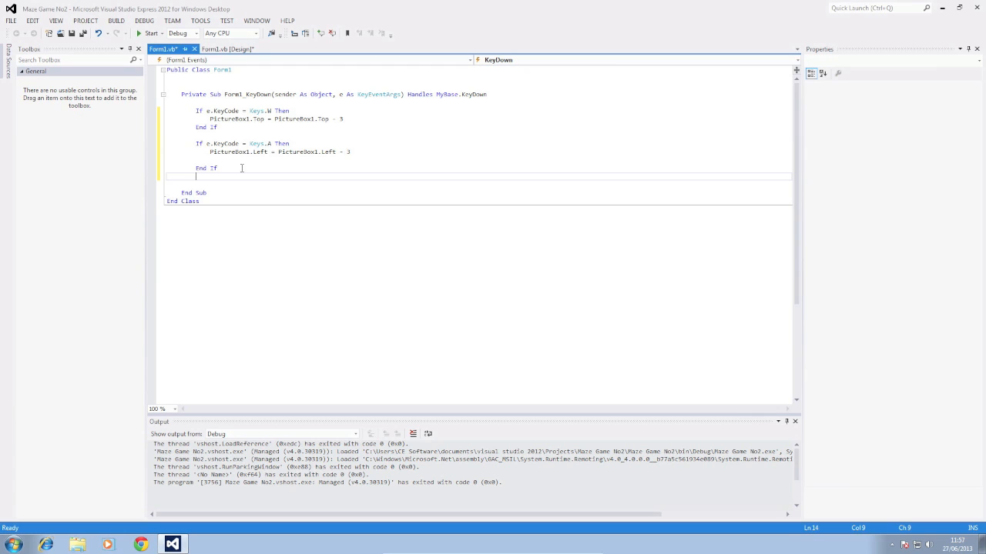
Write If e.KeyCode = Keys.S Then PictureBox1.Top = PictureBox1.Top + 3.
{"action": "type", "text": "If e."}
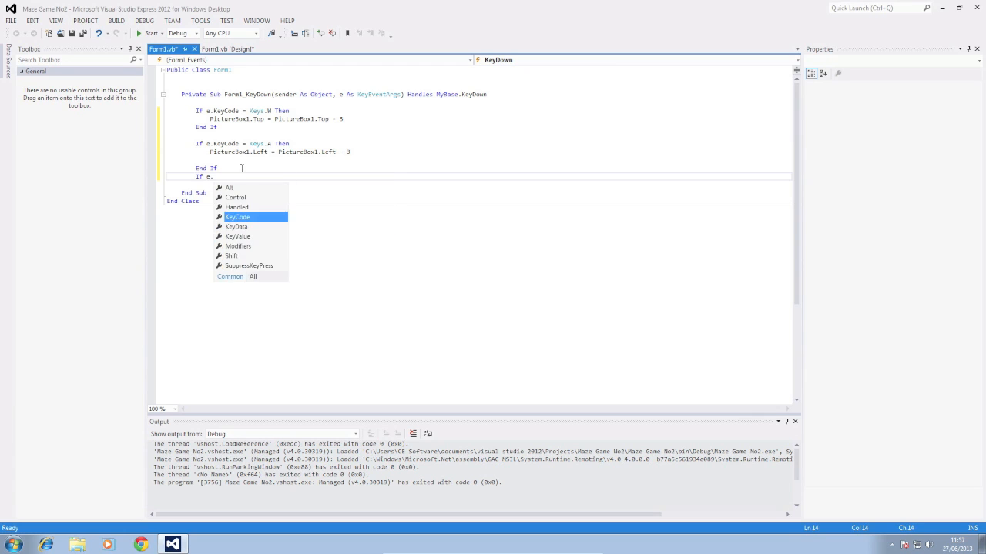
{"action": "type", "text": ".KeyCode = key"}
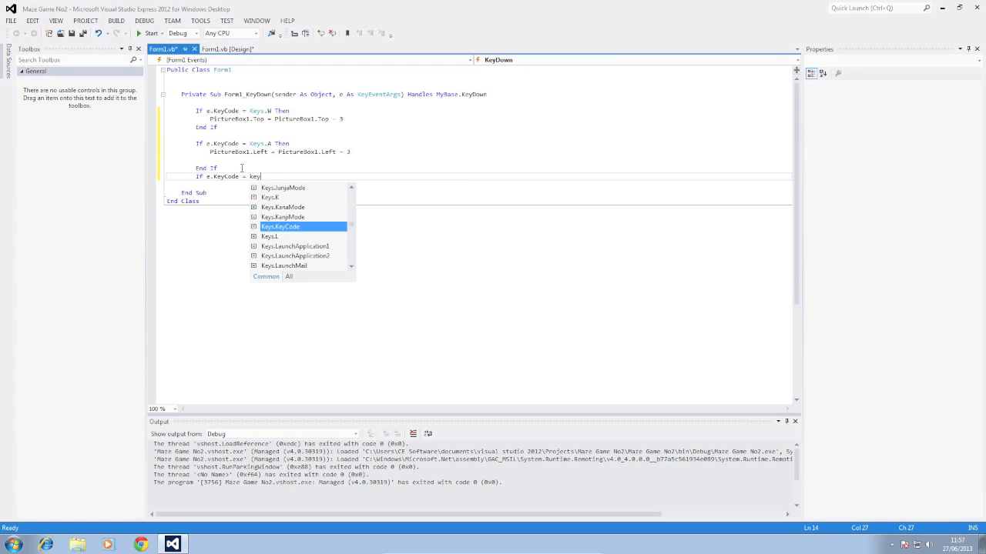
{"action": "type", "text": "s.S Then"}
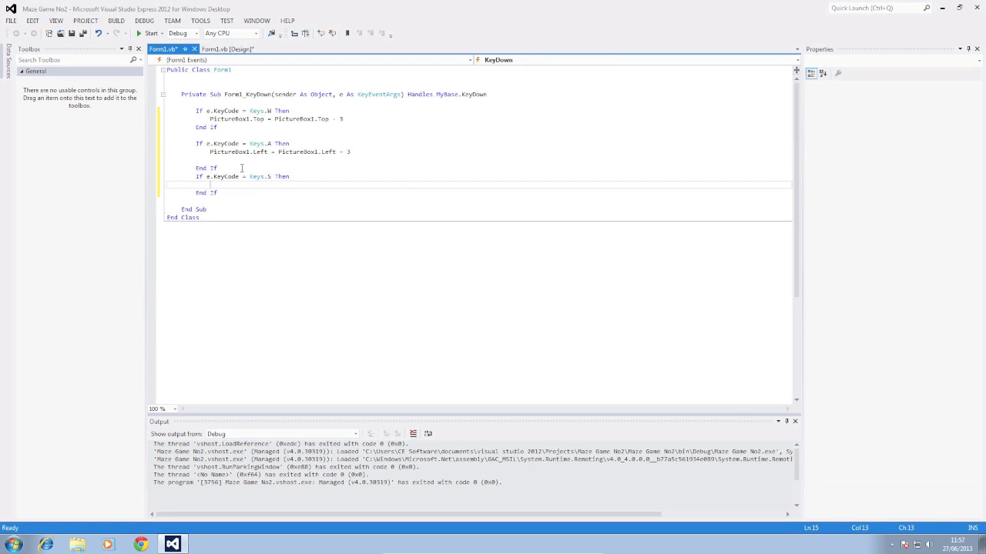
{"action": "type", "text": "Picture"}
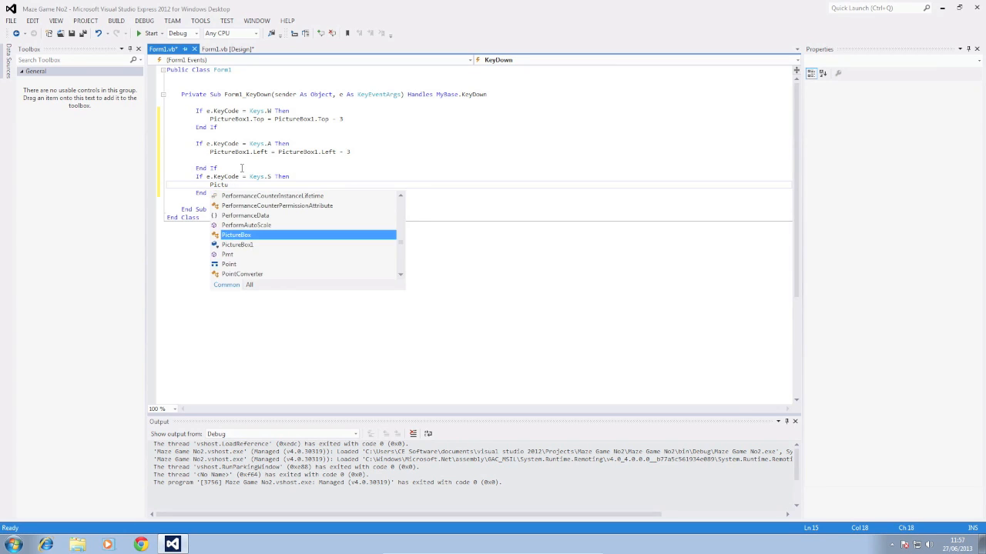
{"action": "type", "text": "PictureBox1"}
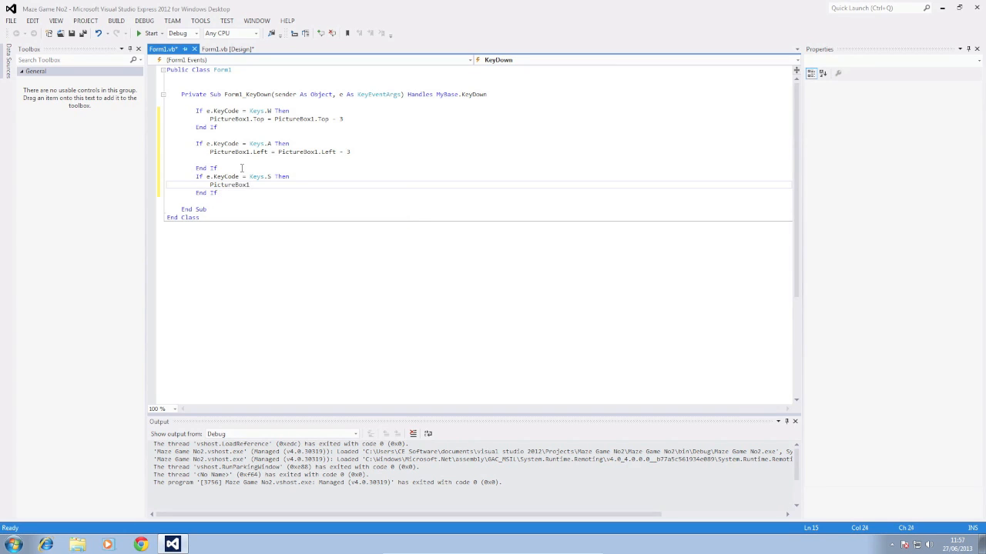
{"action": "type", "text": ".Top = PictureBox1"}
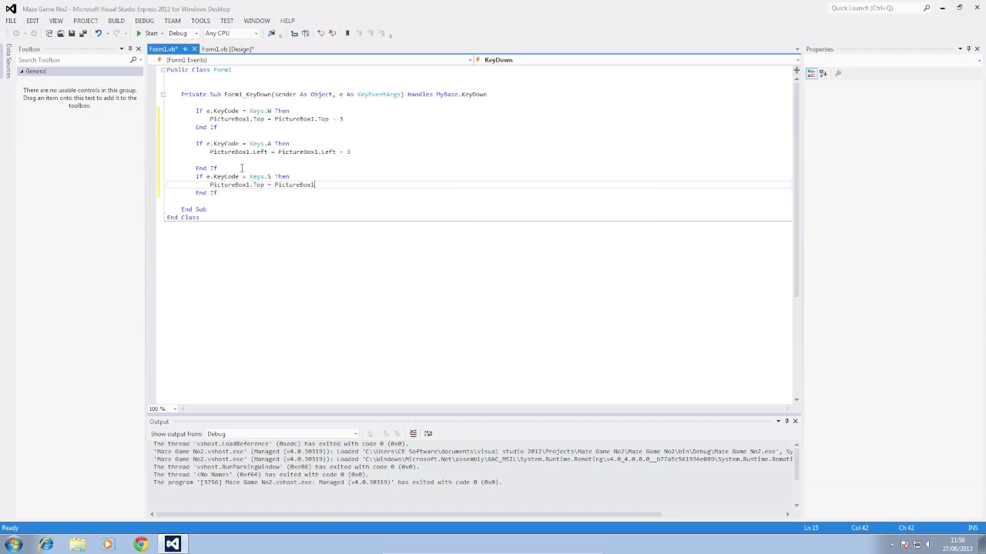
{"action": "type", "text": "+"}
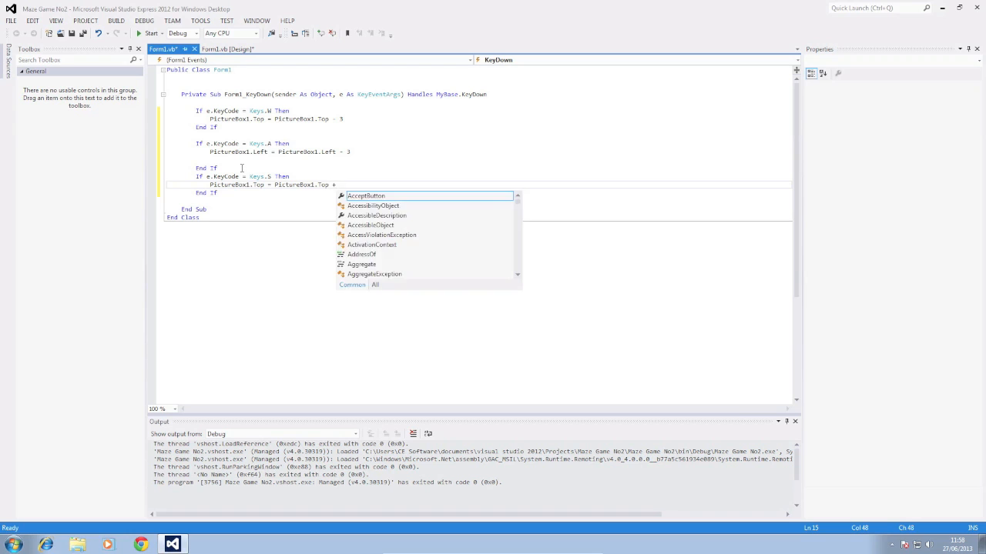
{"action": "type", "text": "3"}
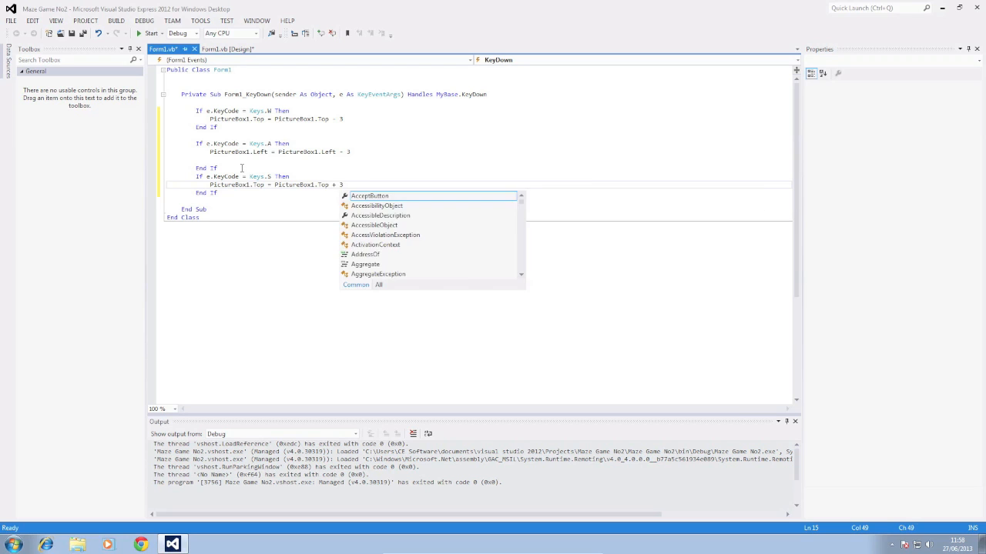
{"action": "key", "text": "Escape"}
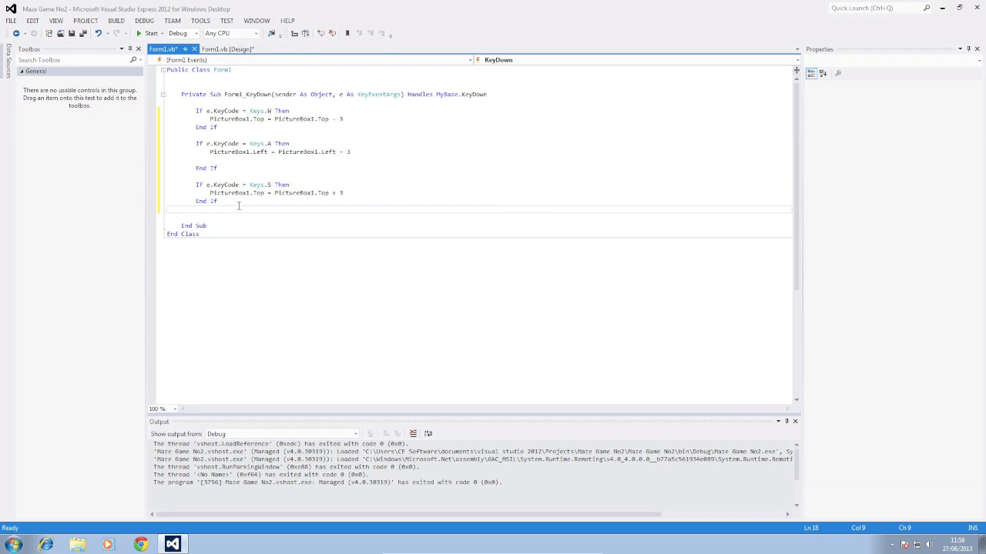
Write If e.KeyCode = Keys.D Then PictureBox1.Left = PictureBox1.Left + 3.
{"action": "type", "text": "If"}
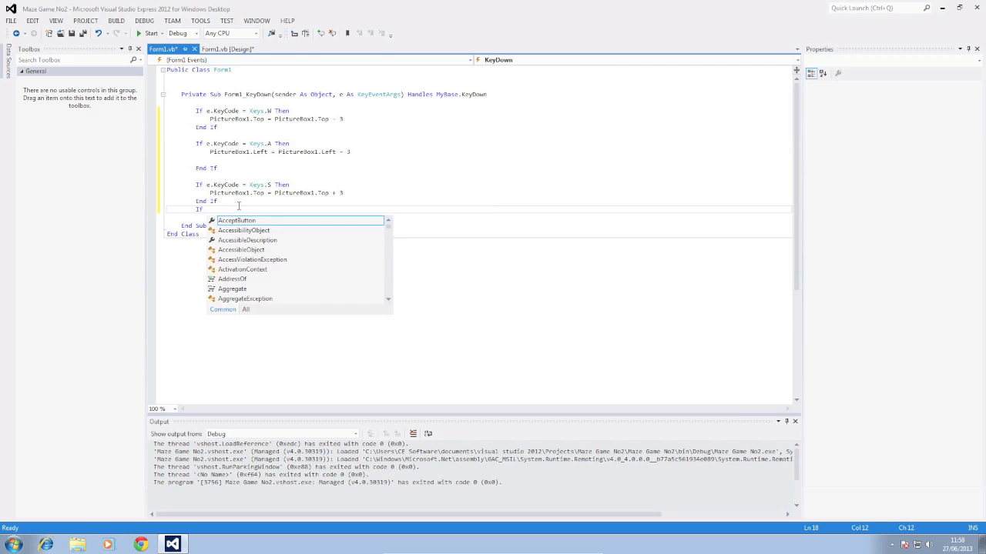
{"action": "type", "text": "e.KeyCode"}
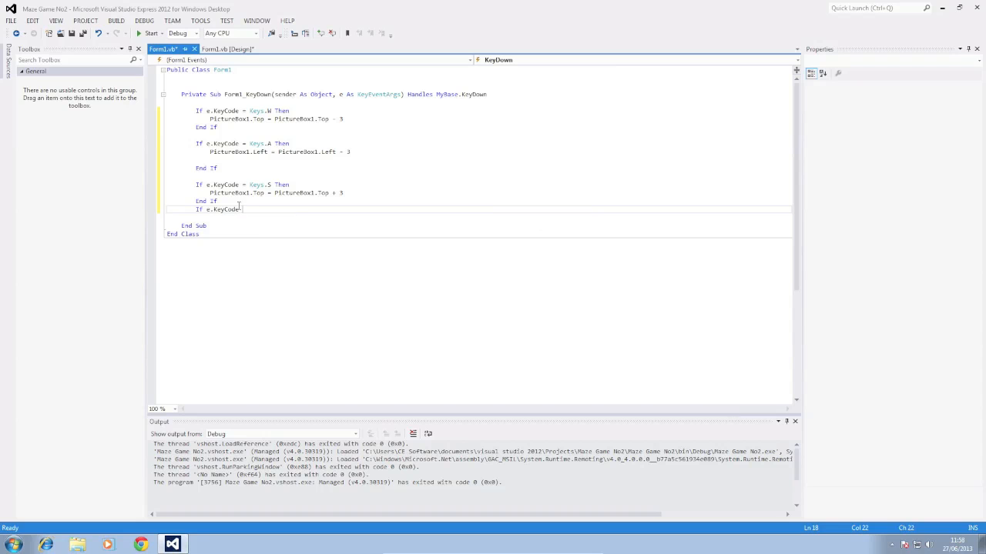
{"action": "type", "text": "keys"}
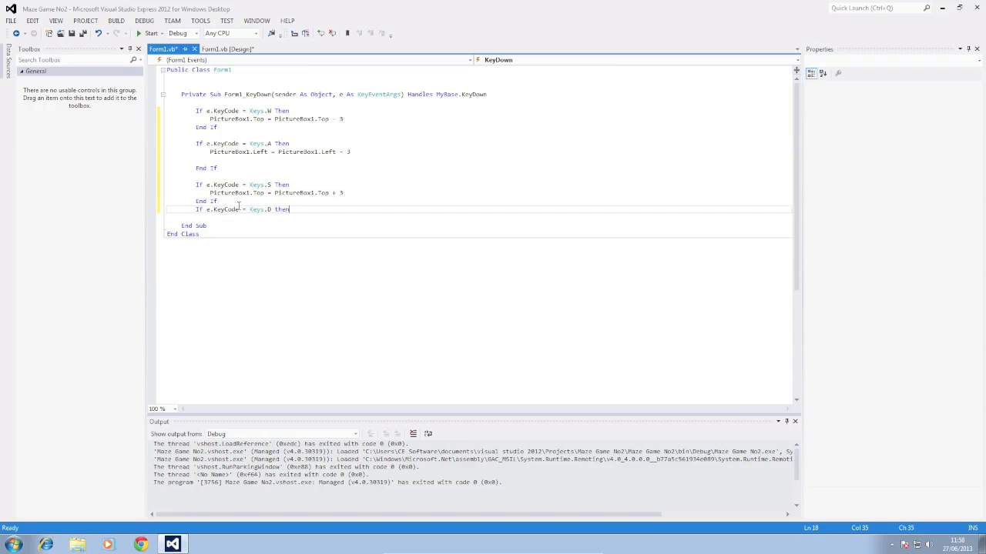
{"action": "type", "text": "PictureBox1"}
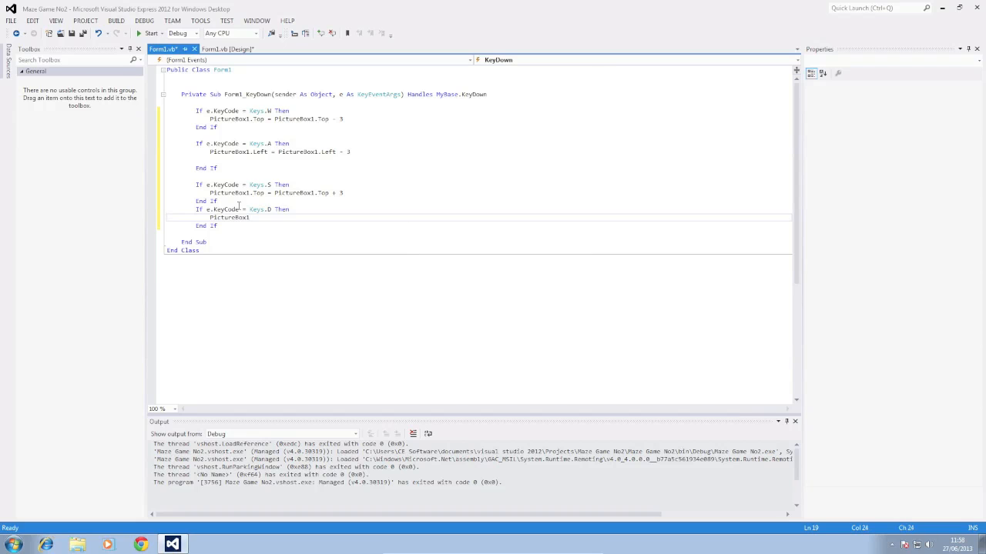
{"action": "type", "text": ".Left = PictureBox1."}
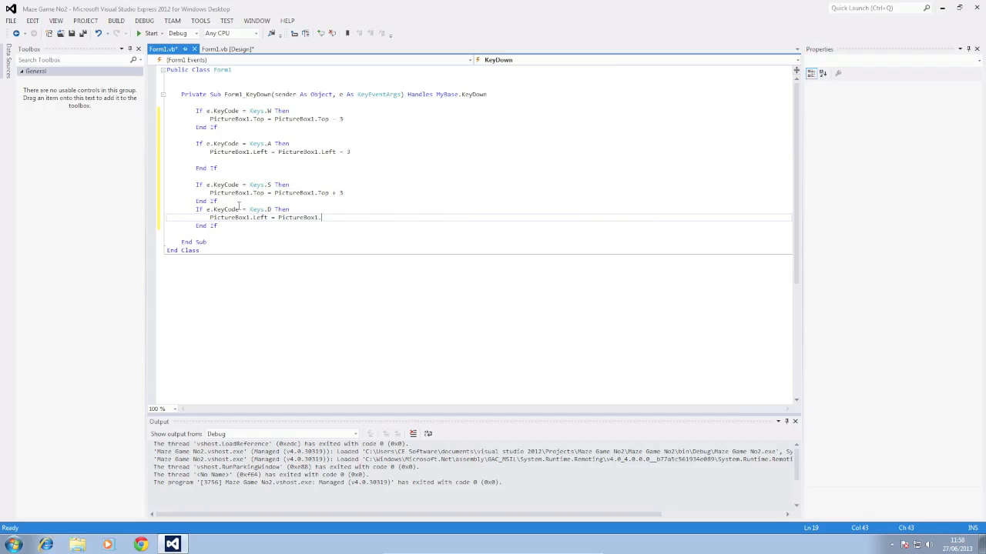
{"action": "type", "text": "Left"}
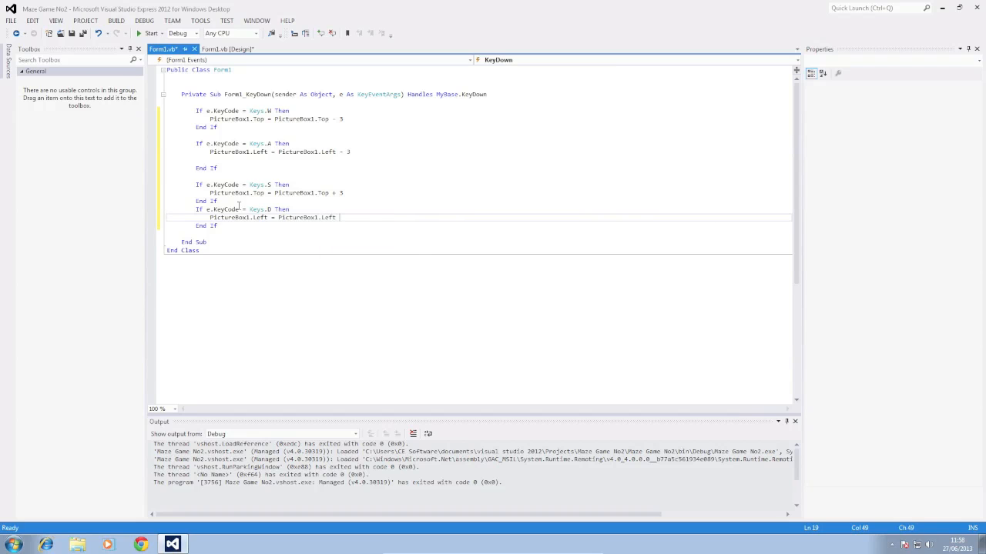
{"action": "type", "text": "+ 3"}
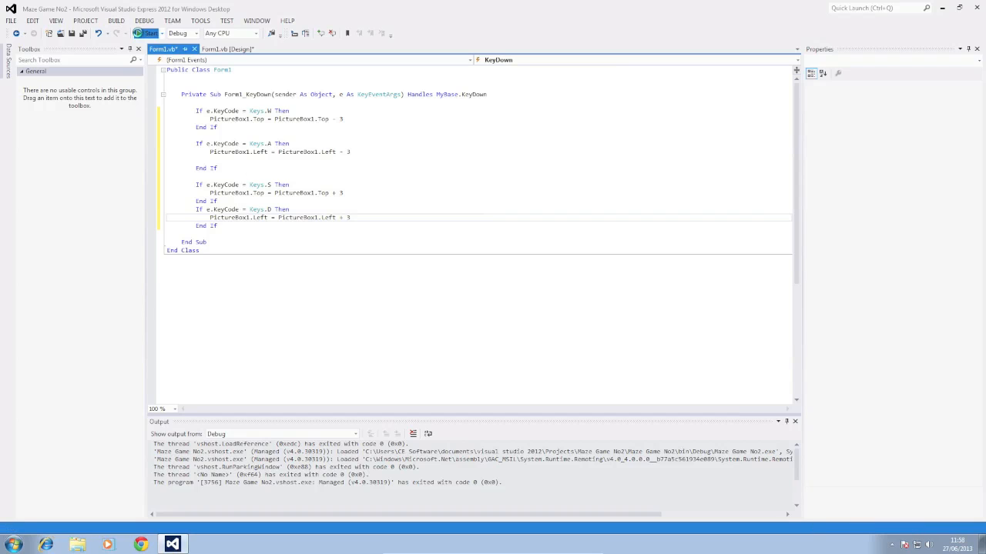
Build and run the game to show the space invader form.
{"action": "left_click", "coordinate": [151, 34]}
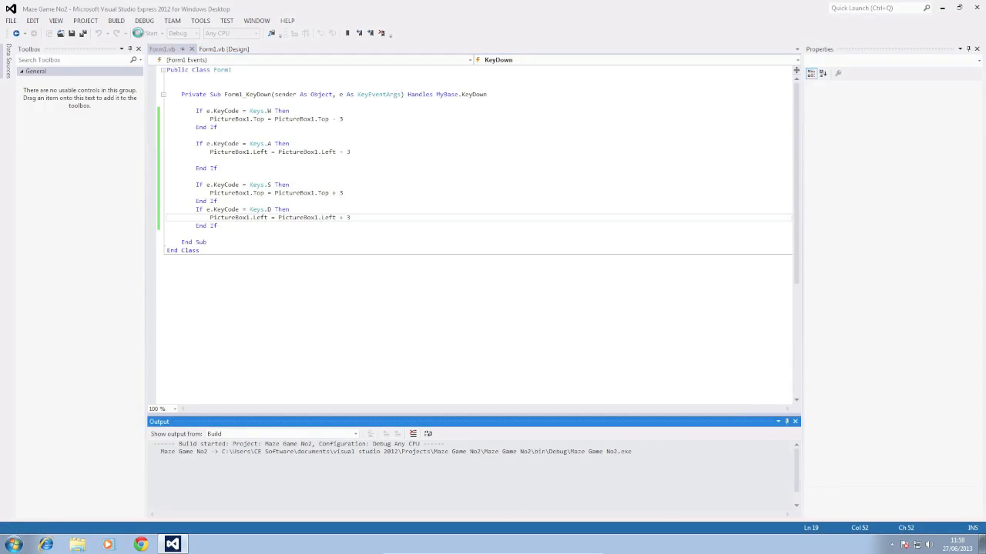
{"action": "left_click", "coordinate": [144, 34]}
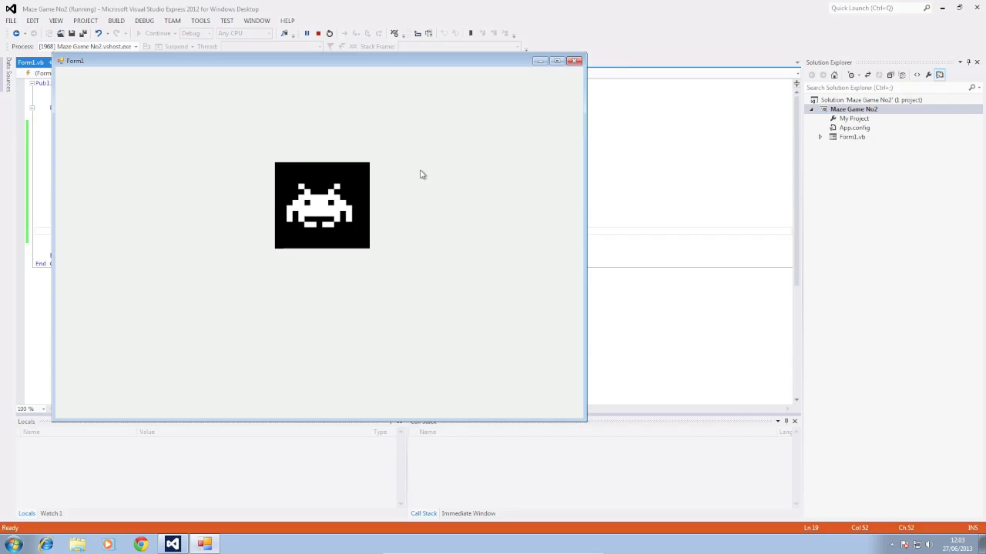